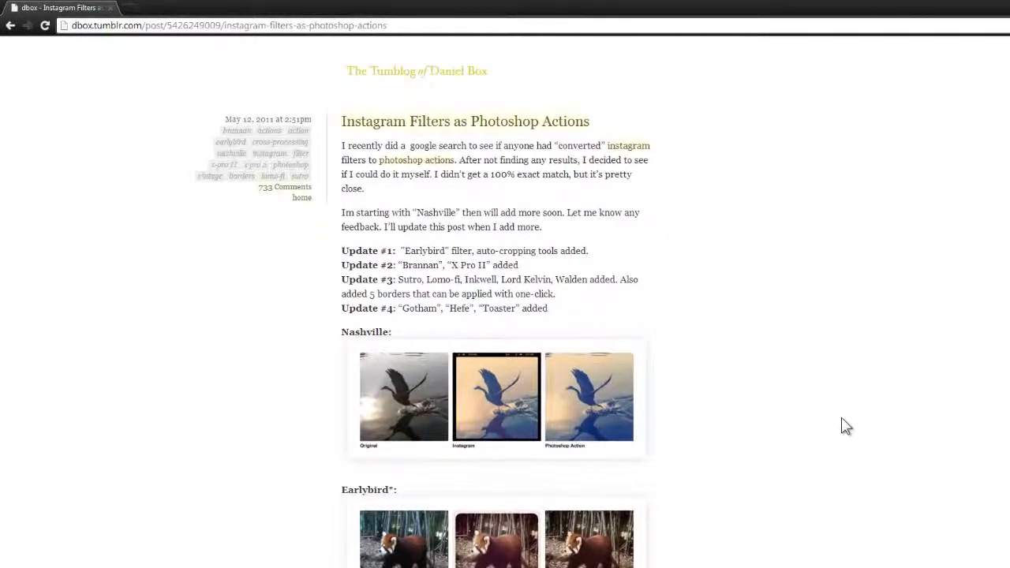
# Scroll the Instagram Filters post down to the 'Download the photoshop action file' link.
pyautogui.scroll(-3)
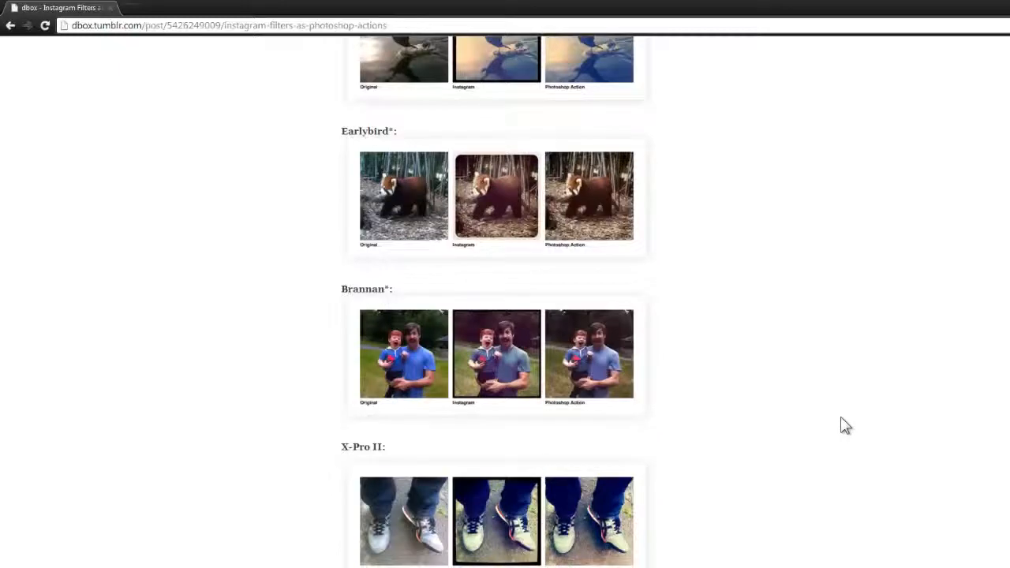
pyautogui.scroll(-3)
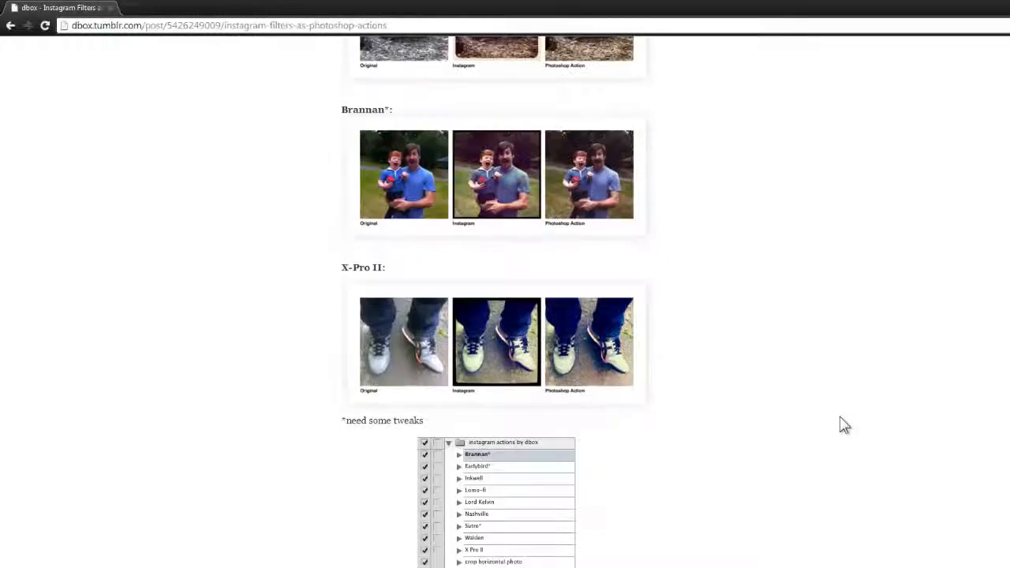
pyautogui.scroll(-3)
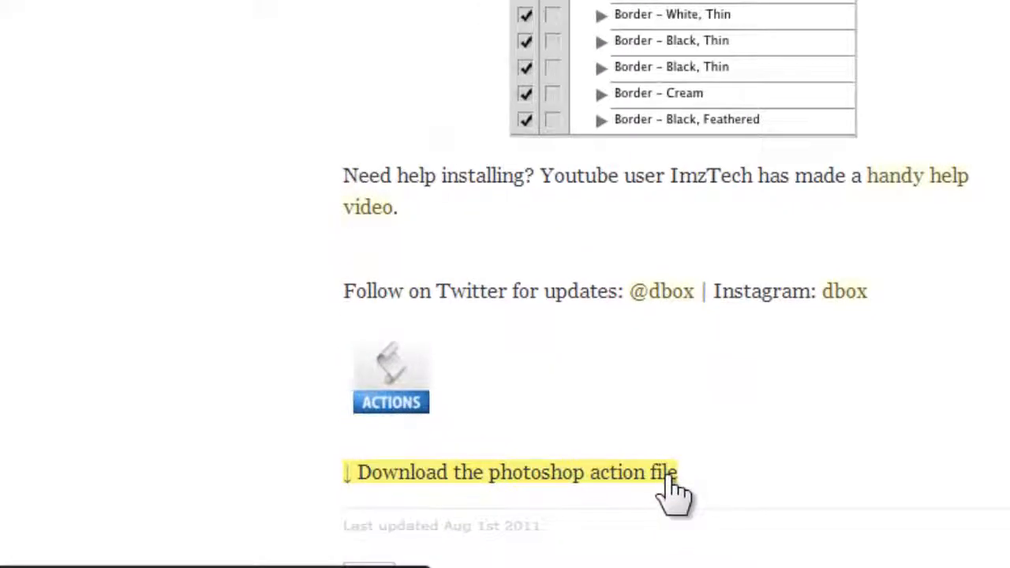
pyautogui.click(517, 472)
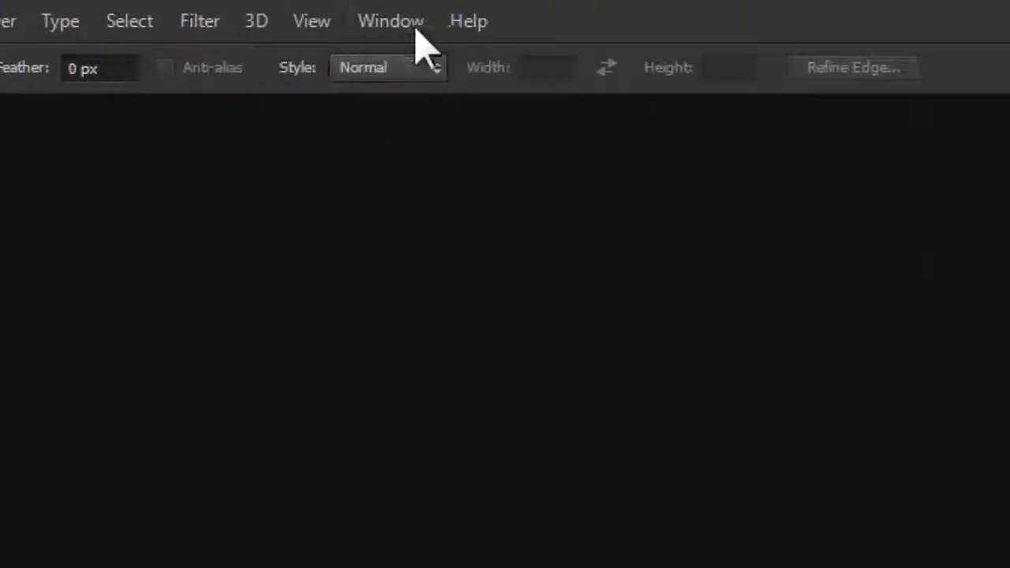
pyautogui.click(391, 21)
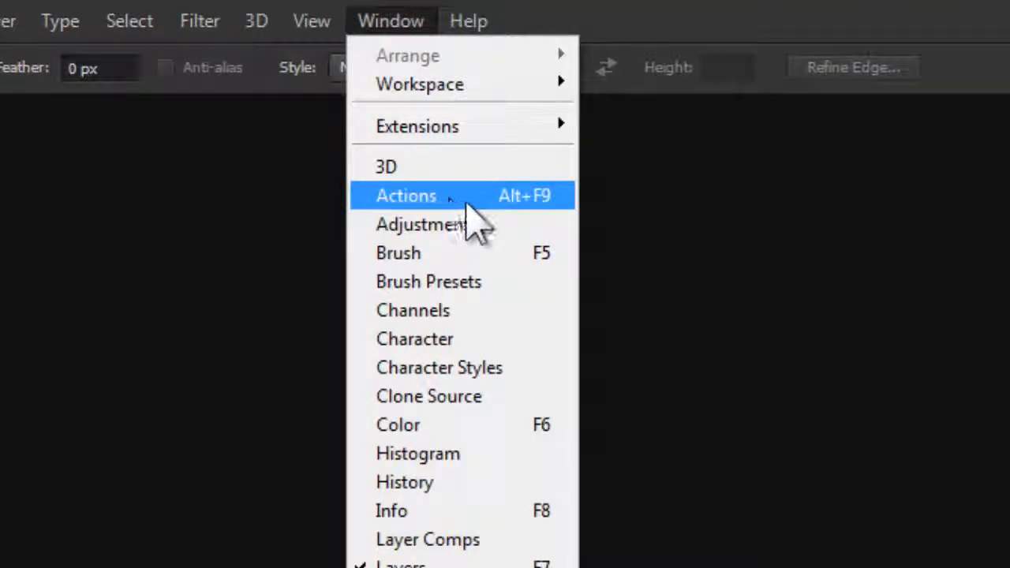
pyautogui.moveTo(474, 221)
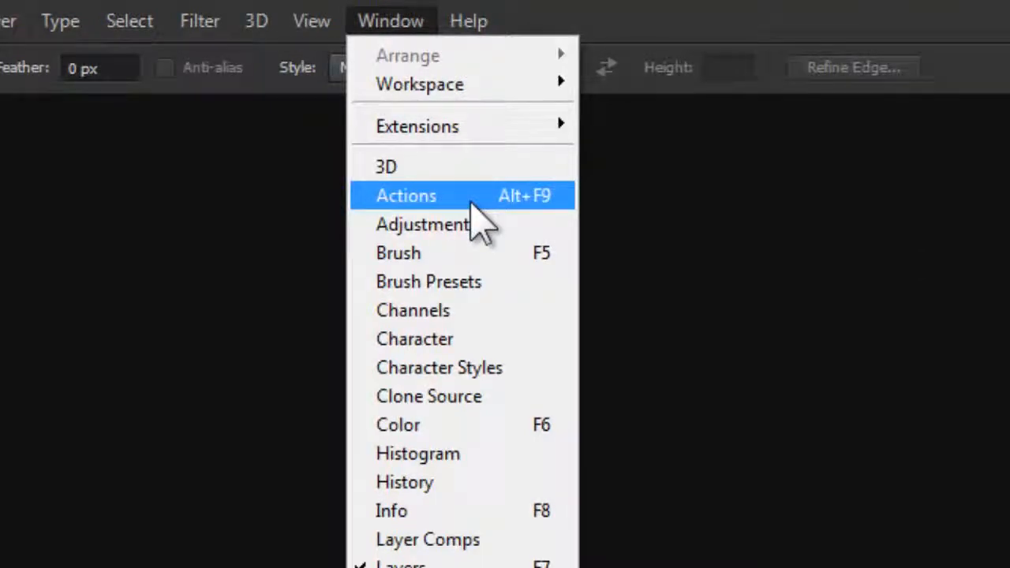
pyautogui.click(405, 196)
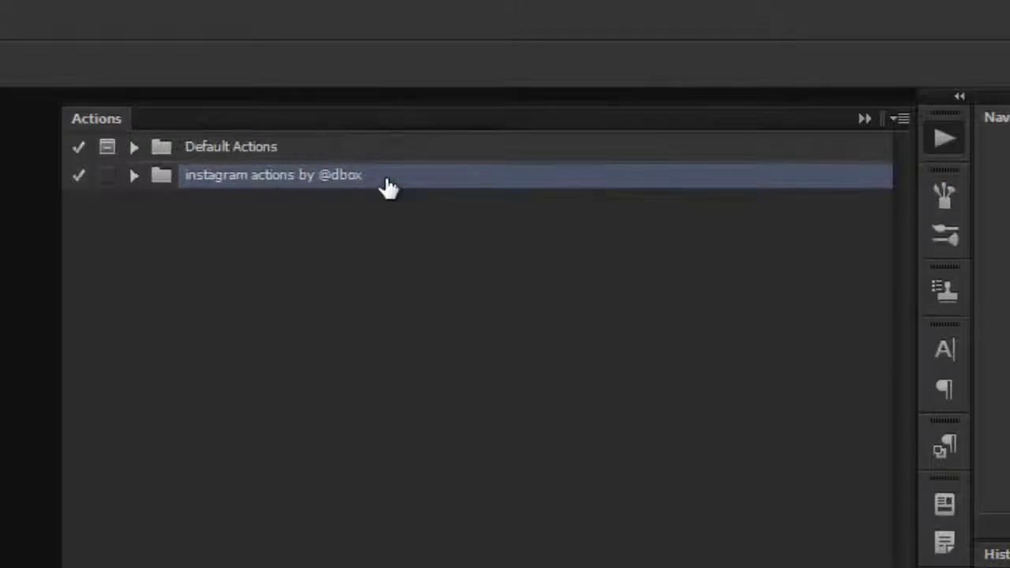
pyautogui.moveTo(392, 218)
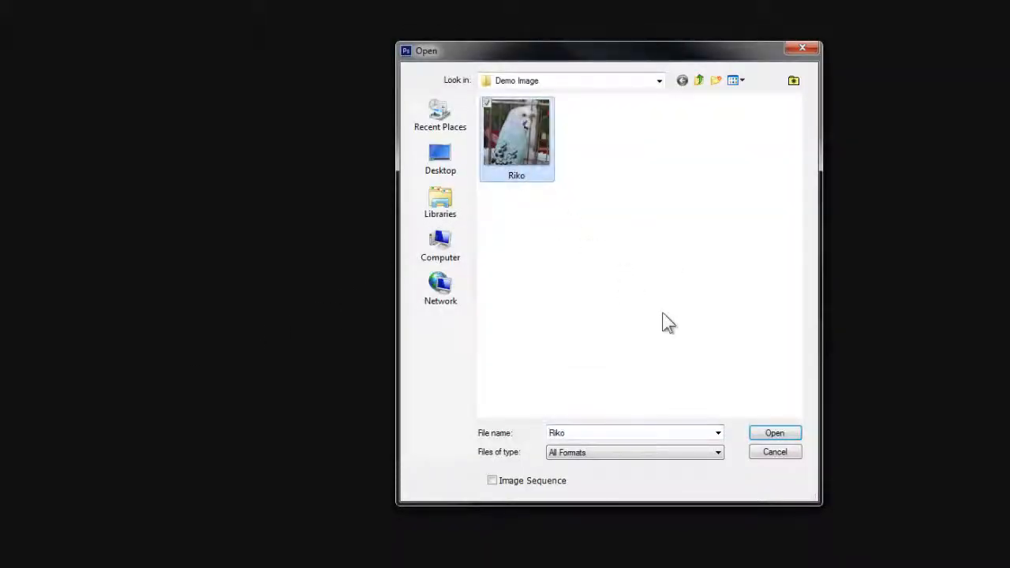
pyautogui.click(773, 432)
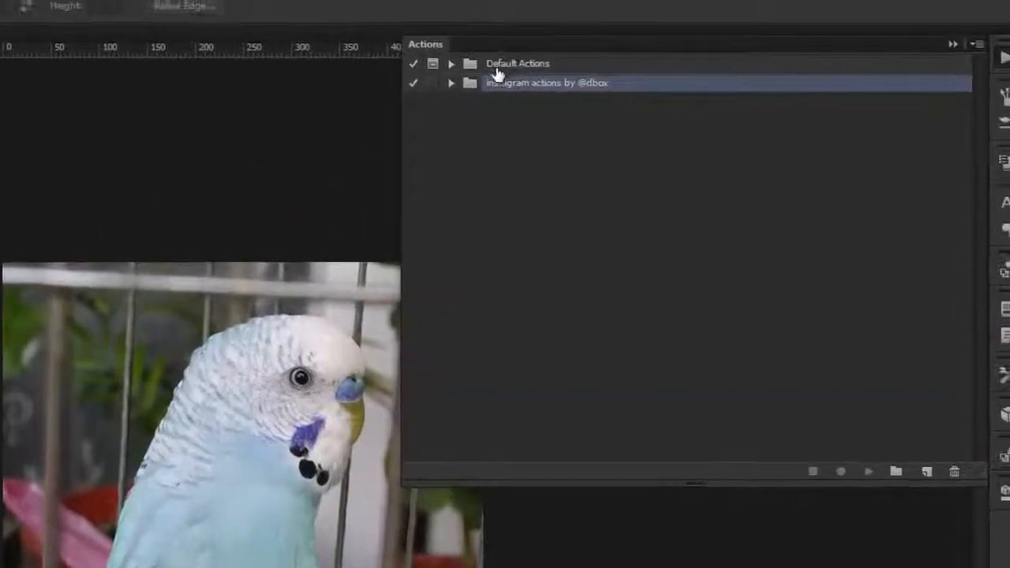
pyautogui.click(451, 82)
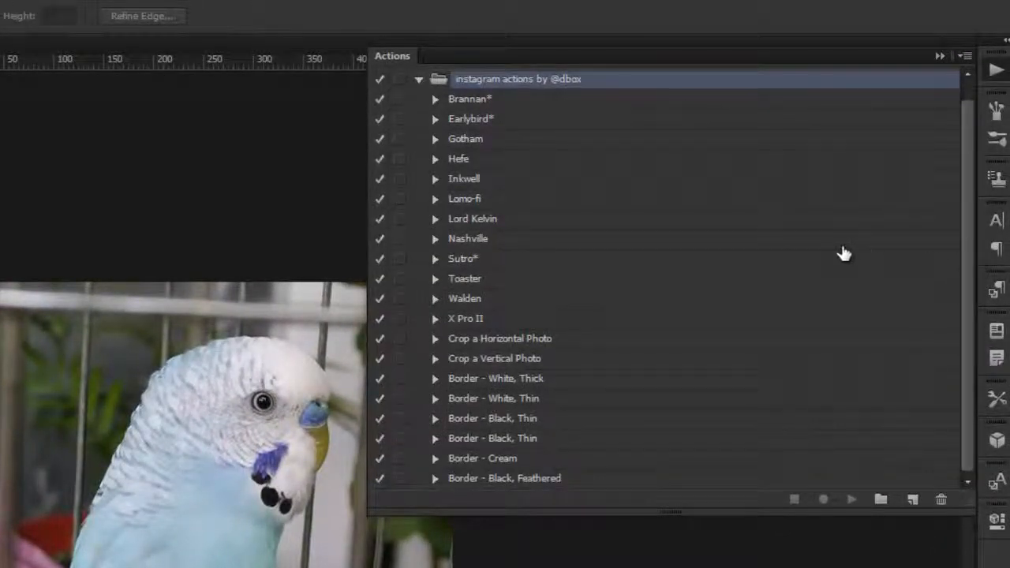
pyautogui.moveTo(623, 246)
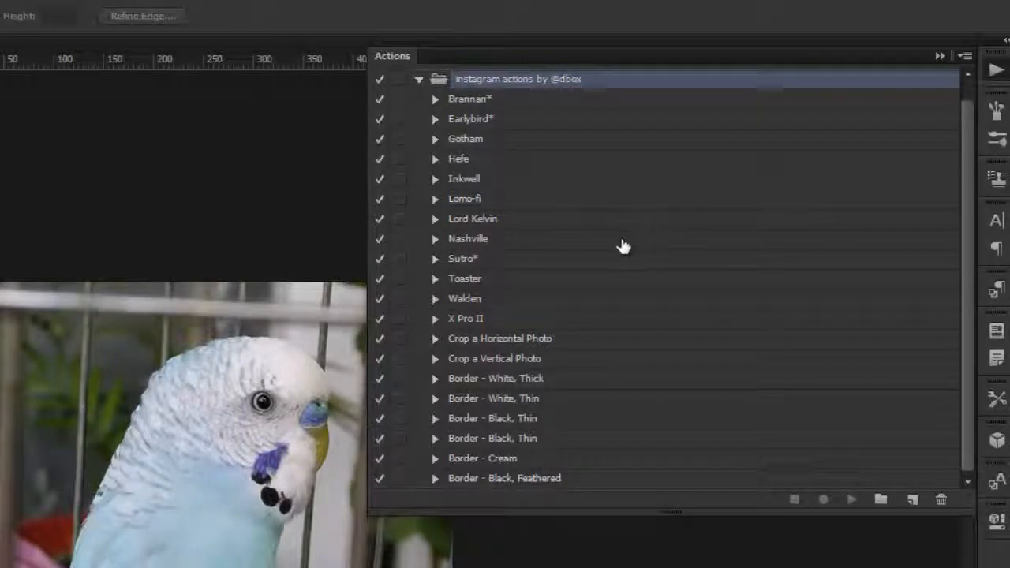
# Play the Nashville action on the parrot photo, recoloring the image.
pyautogui.click(467, 238)
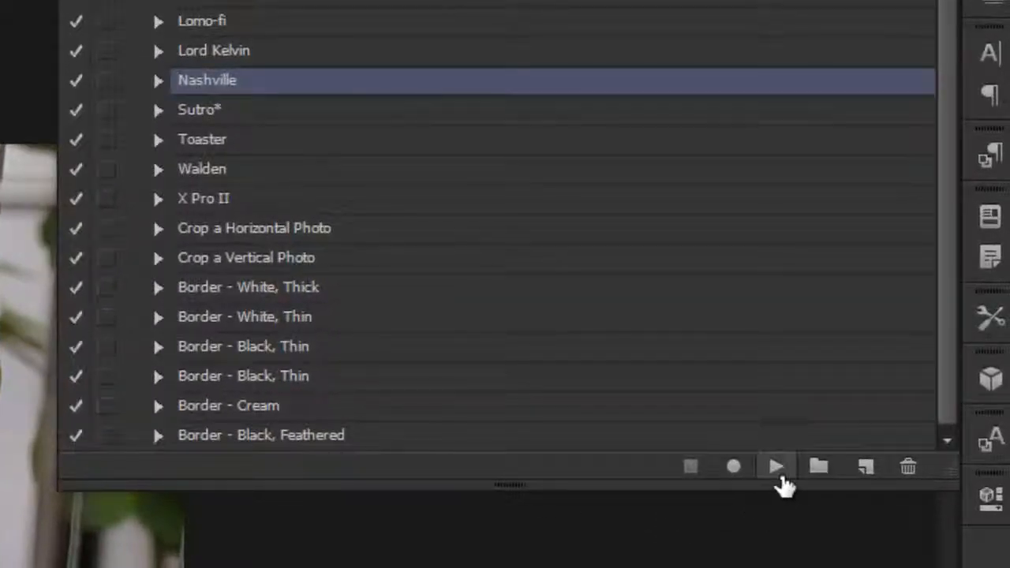
pyautogui.moveTo(777, 467)
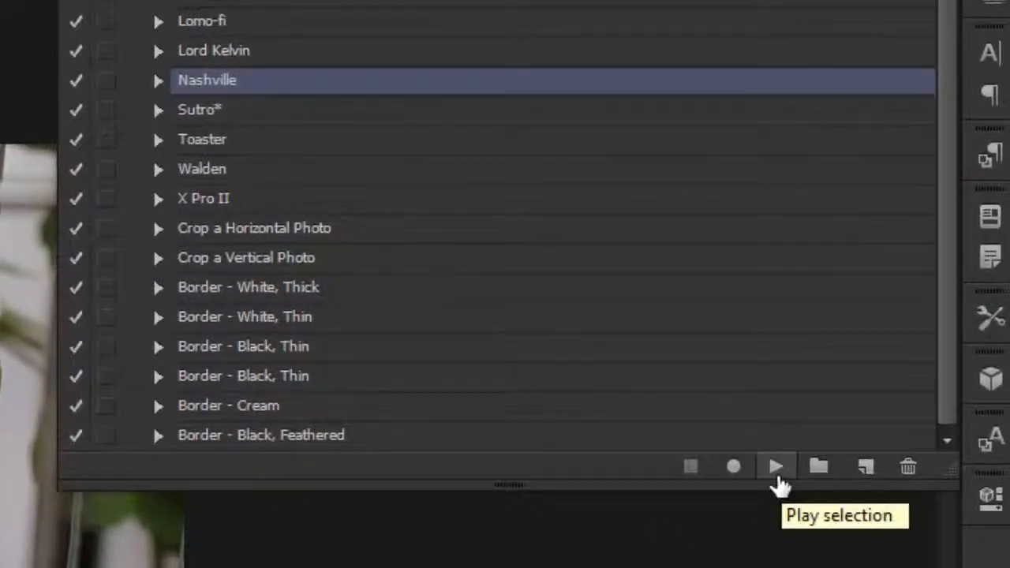
pyautogui.click(776, 467)
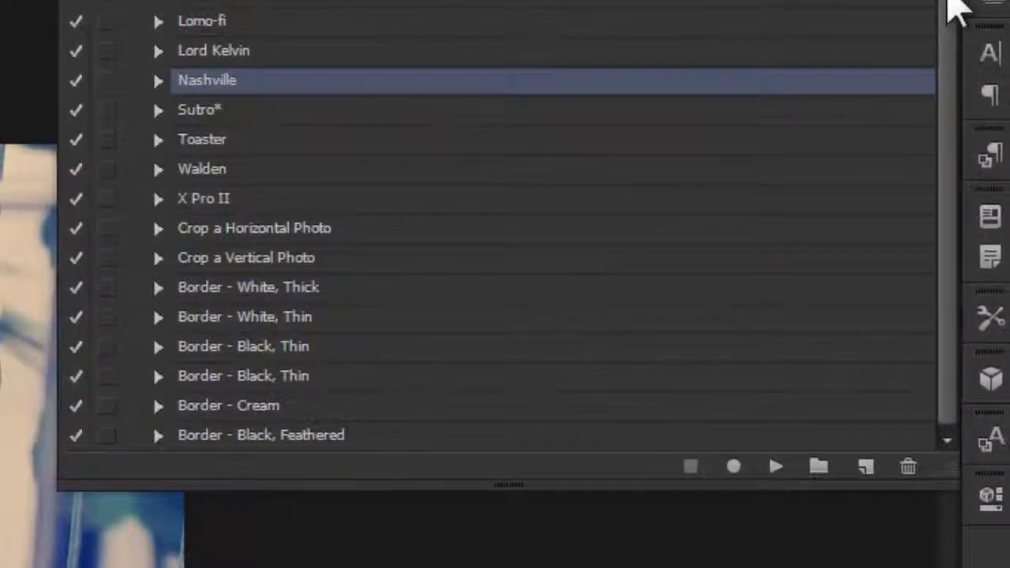
pyautogui.moveTo(161, 94)
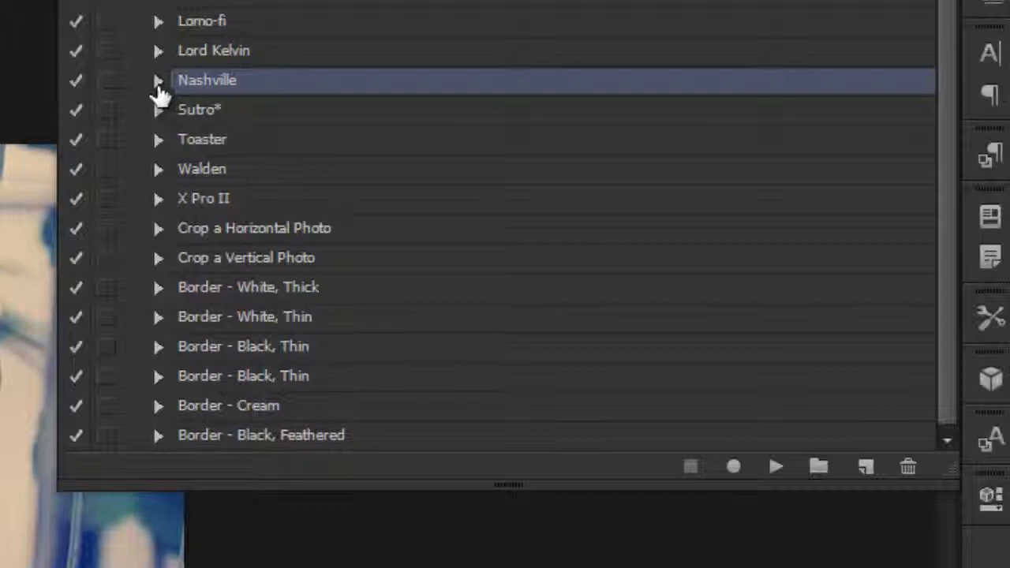
# Expand the Nashville action to list its steps from Flatten Image to Merge Visible.
pyautogui.click(158, 79)
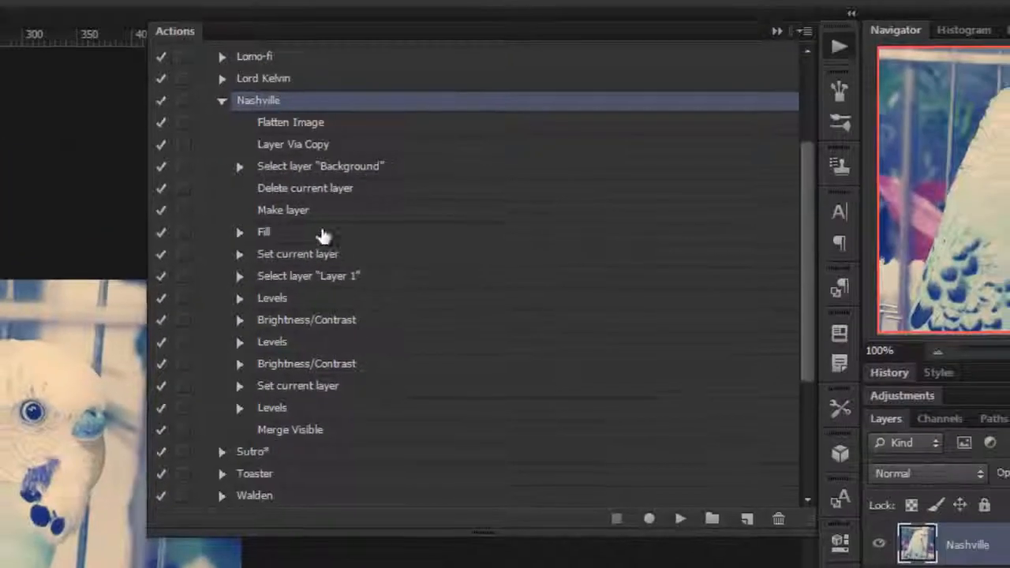
pyautogui.moveTo(356, 448)
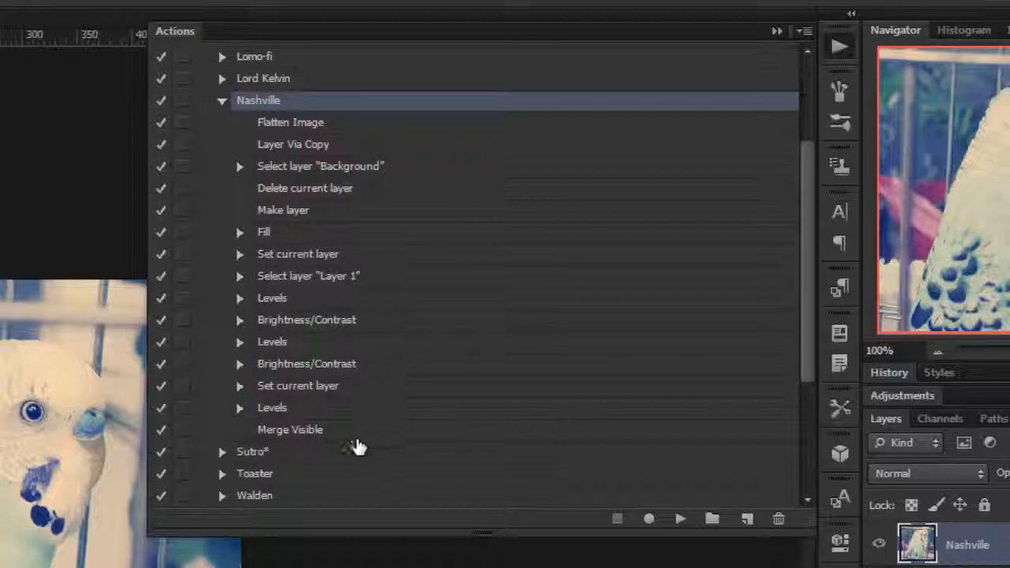
pyautogui.moveTo(435, 142)
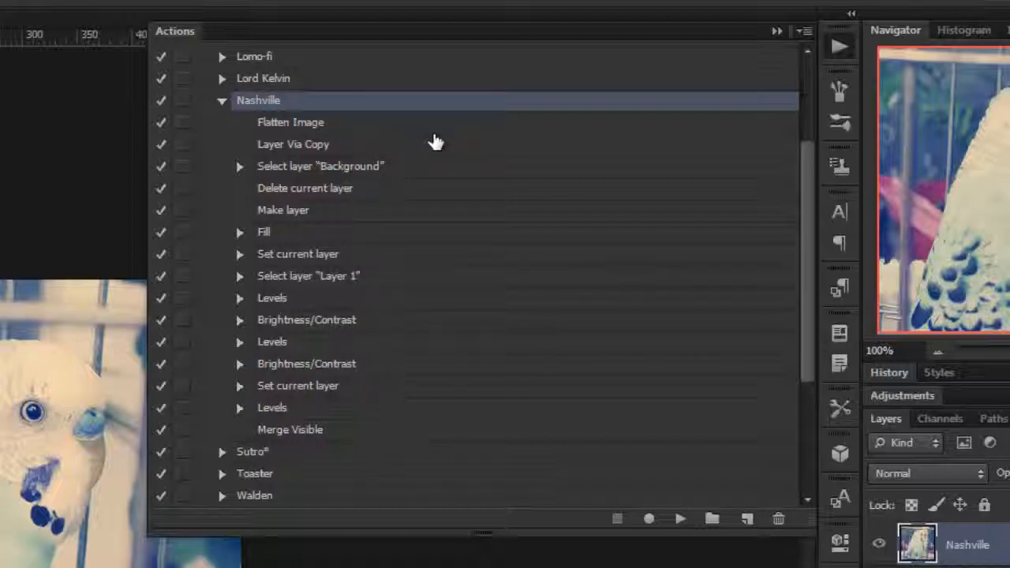